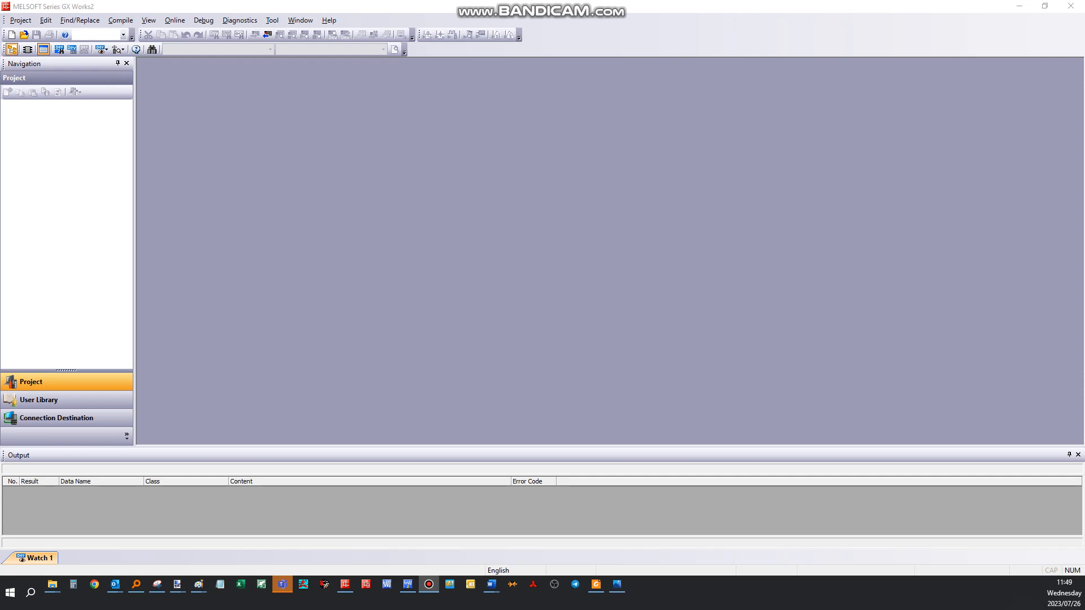
- Start a new project so the New Project settings dialog appears
{"action": "left_click", "coordinate": [11, 34]}
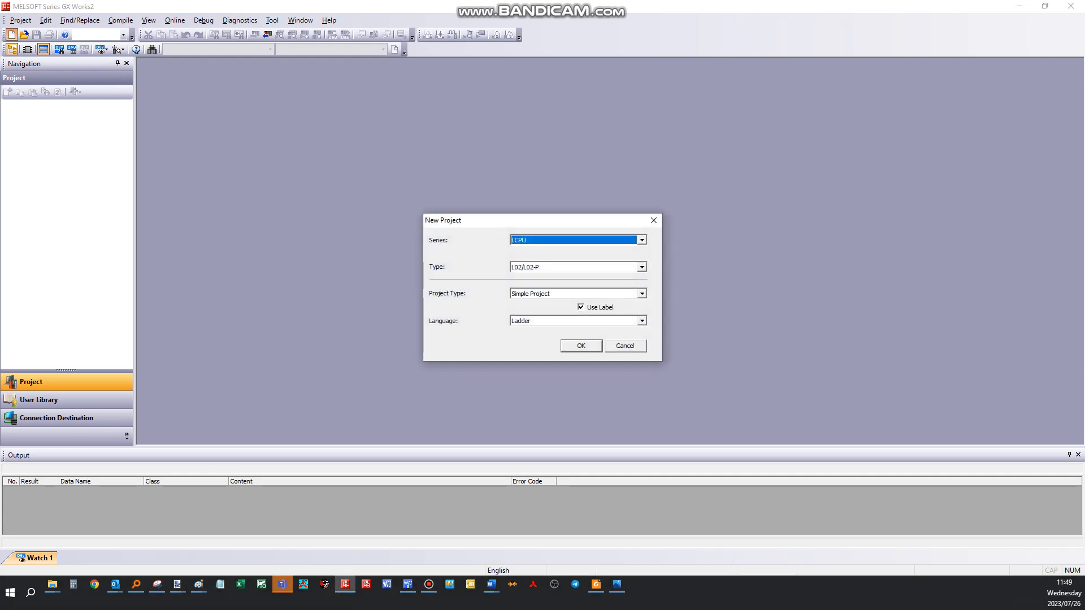
- Create an LCPU L02/L02-P simple project with ladder language and confirm it
{"action": "left_click", "coordinate": [640, 240]}
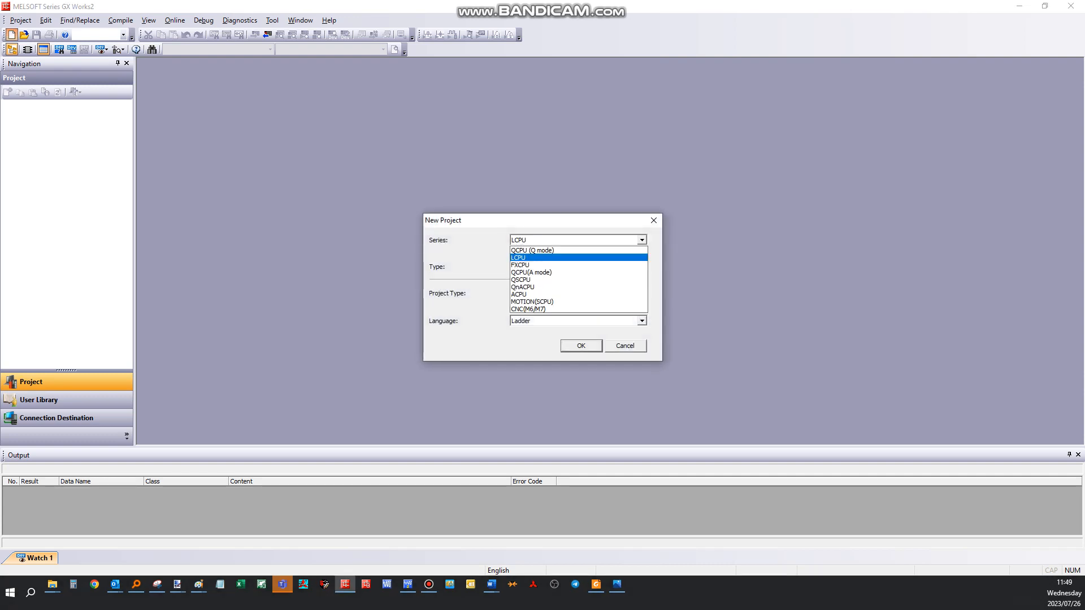
{"action": "left_click", "coordinate": [517, 258]}
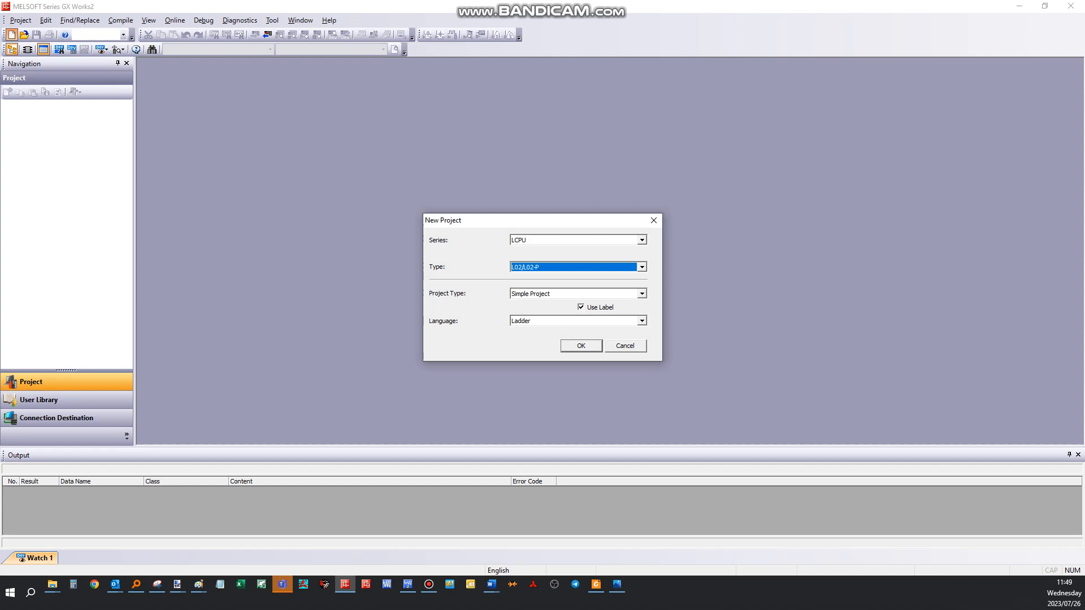
{"action": "left_click", "coordinate": [574, 294]}
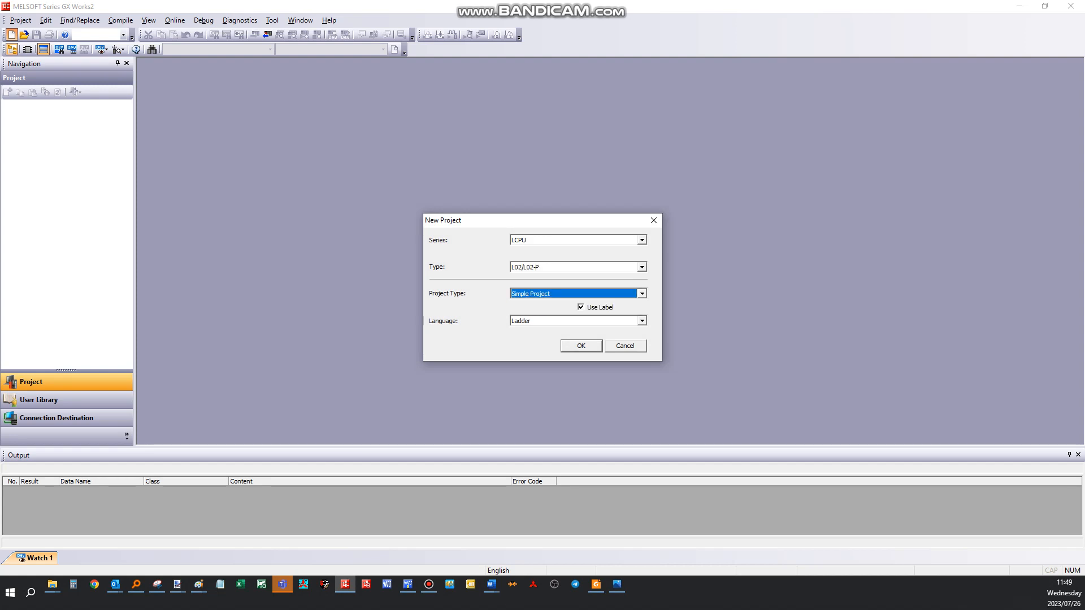
{"action": "left_click", "coordinate": [580, 345]}
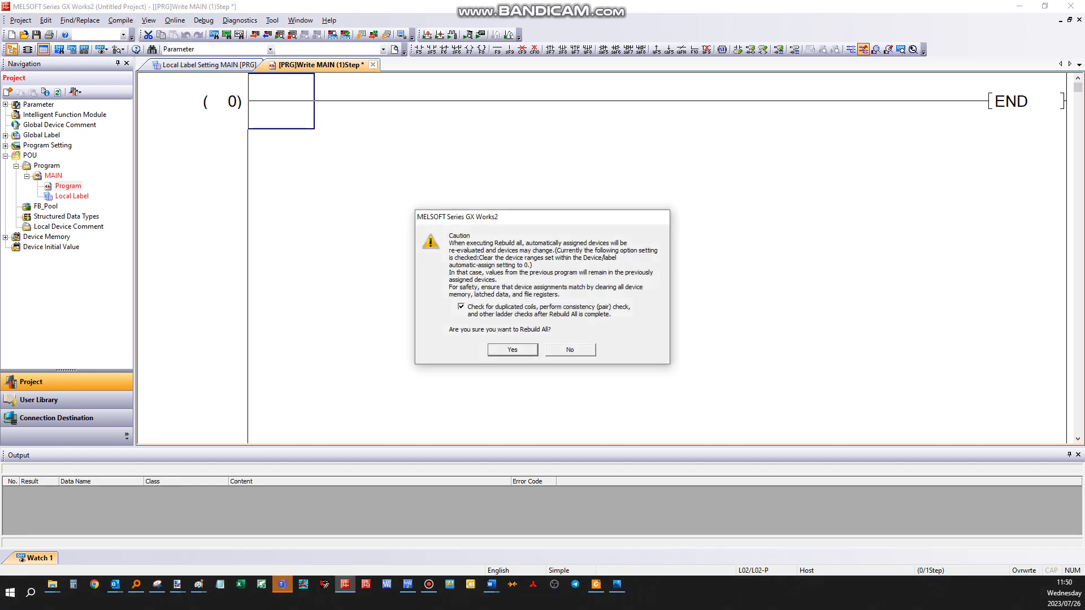
- Confirm Rebuild All so the project compiles with Error: 0, Warning: 0
{"action": "left_click", "coordinate": [510, 349]}
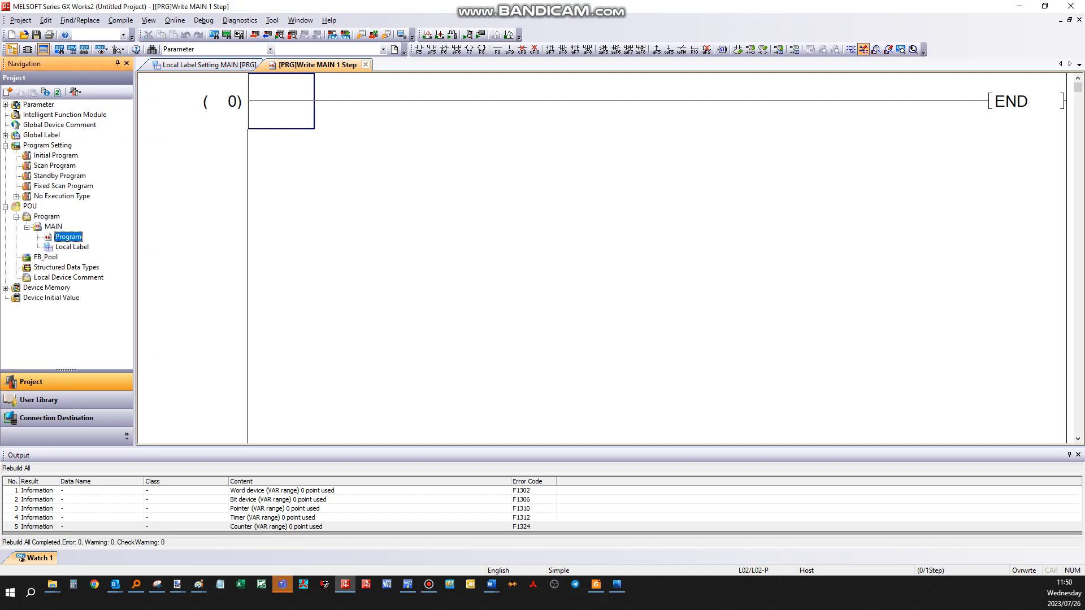
- Assign the MAIN program under Scan Program in Program Setting
{"action": "left_click", "coordinate": [53, 226]}
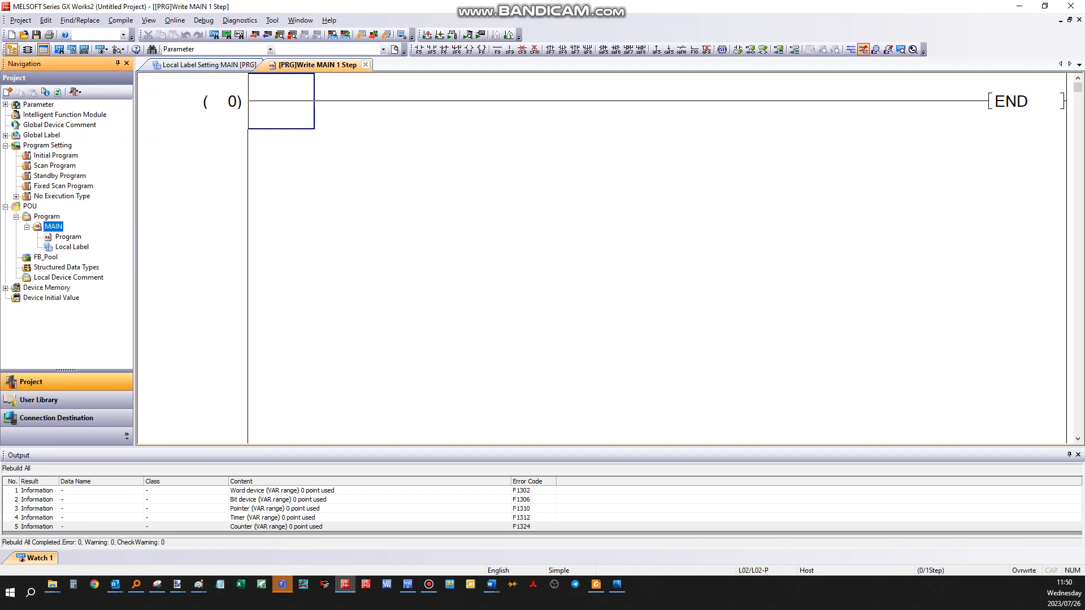
{"action": "left_click", "coordinate": [16, 165]}
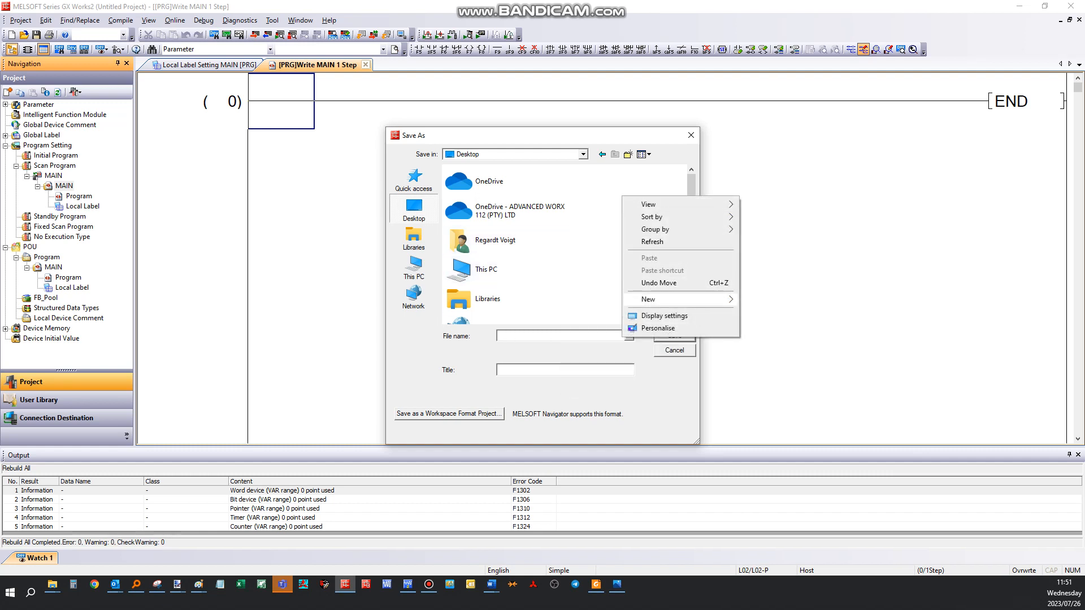
- Create a new desktop folder and enter it as the save location
{"action": "left_click", "coordinate": [646, 298]}
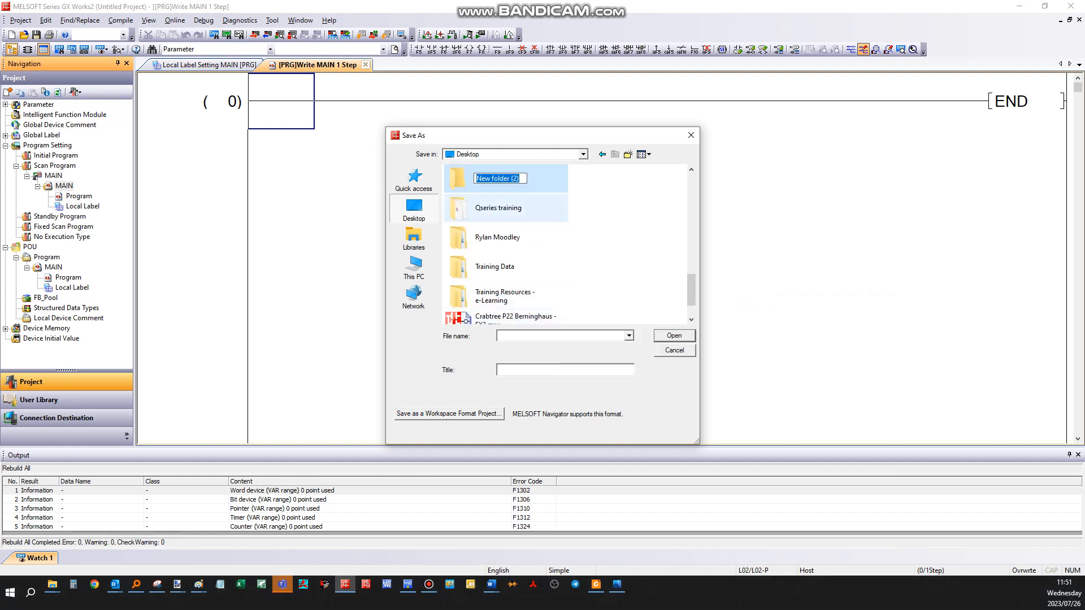
{"action": "double_click", "coordinate": [495, 177]}
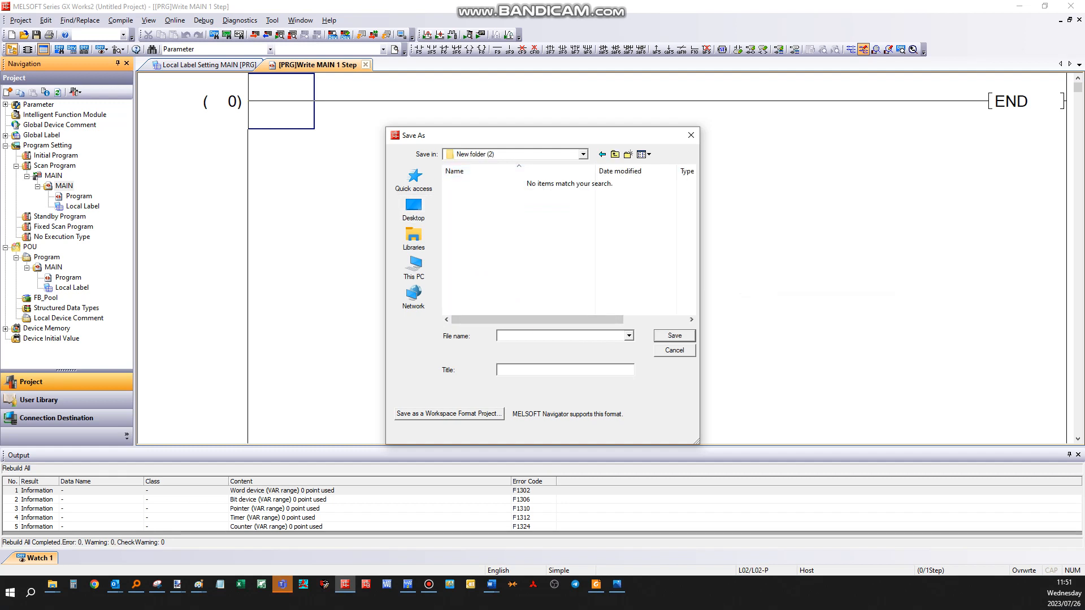
- Save the project named and titled 'GX Works2 Project', answering the security prompt
{"action": "type", "text": "GX Works2 Project"}
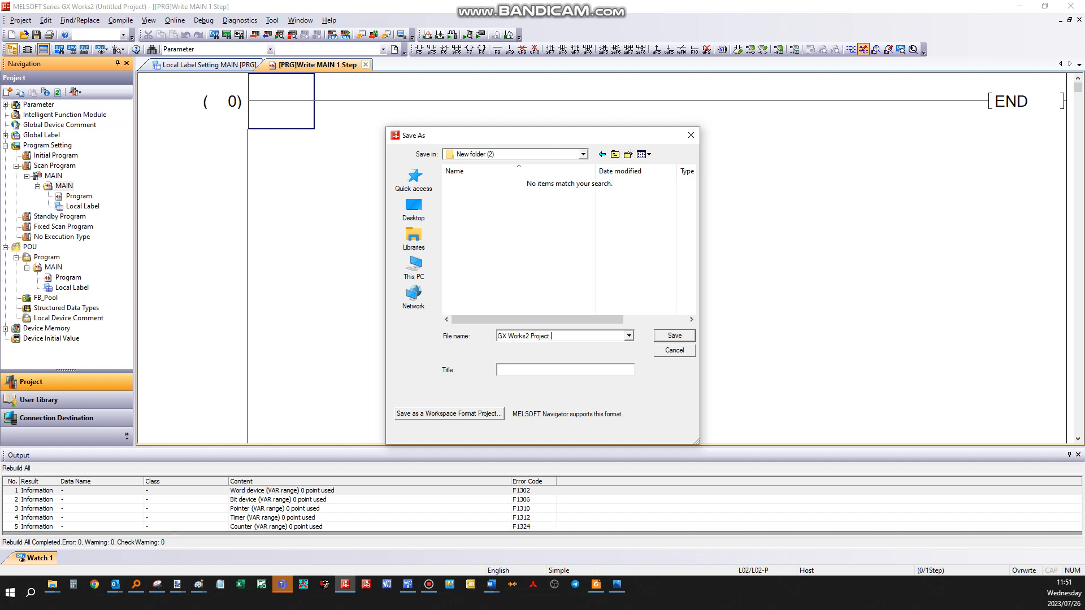
{"action": "type", "text": "GX Works2 Project"}
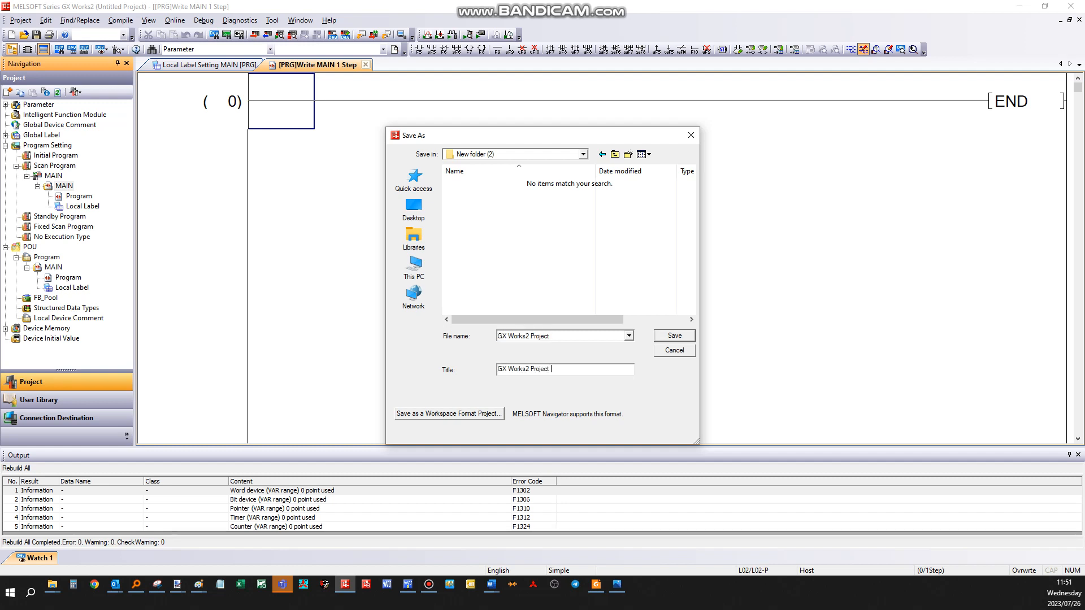
{"action": "left_click", "coordinate": [671, 335]}
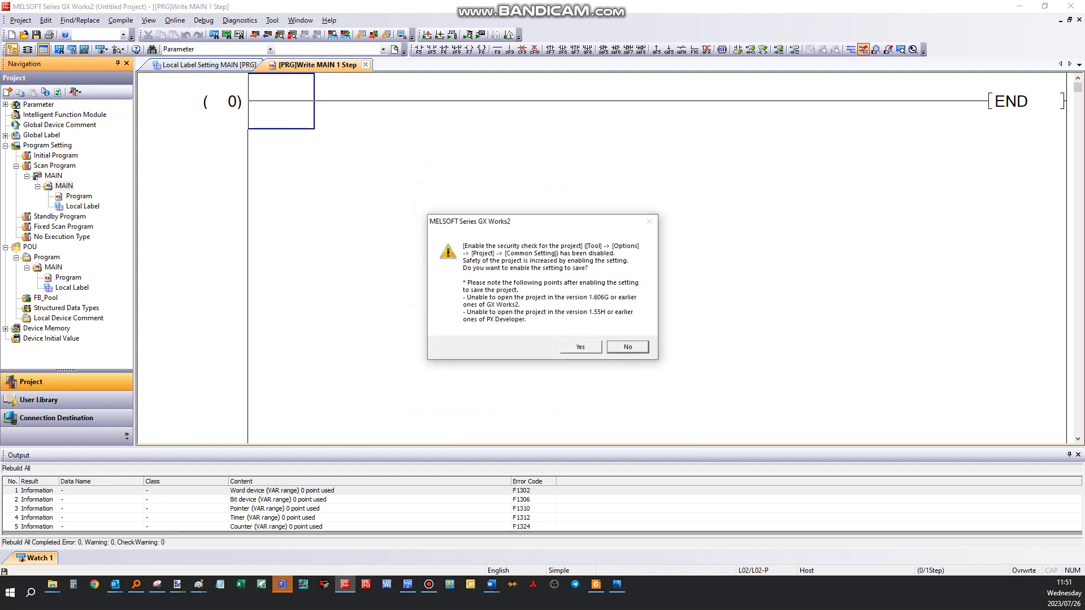
{"action": "left_click", "coordinate": [626, 347]}
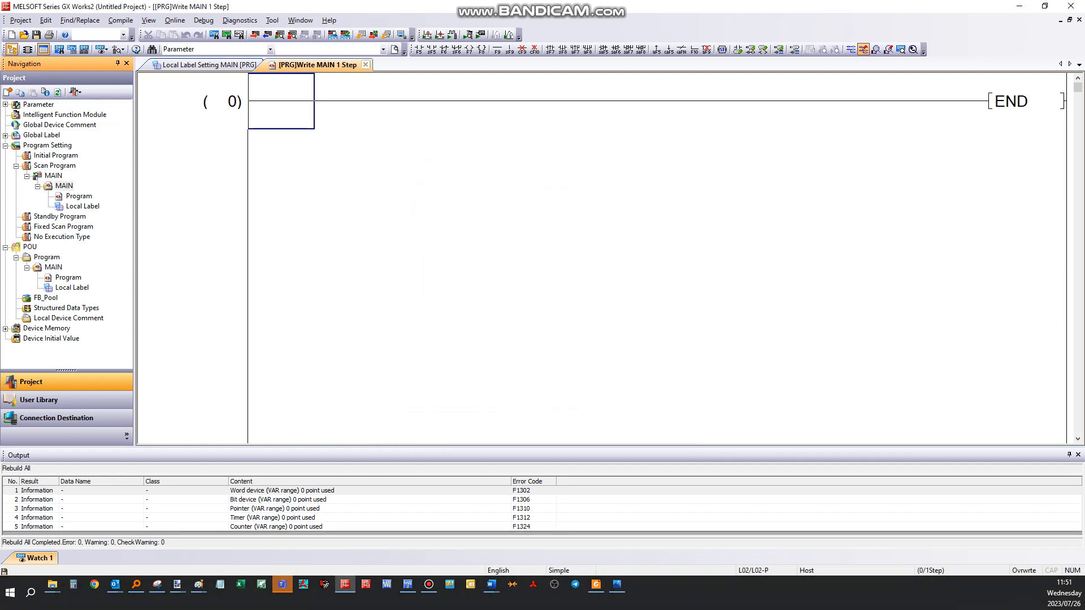